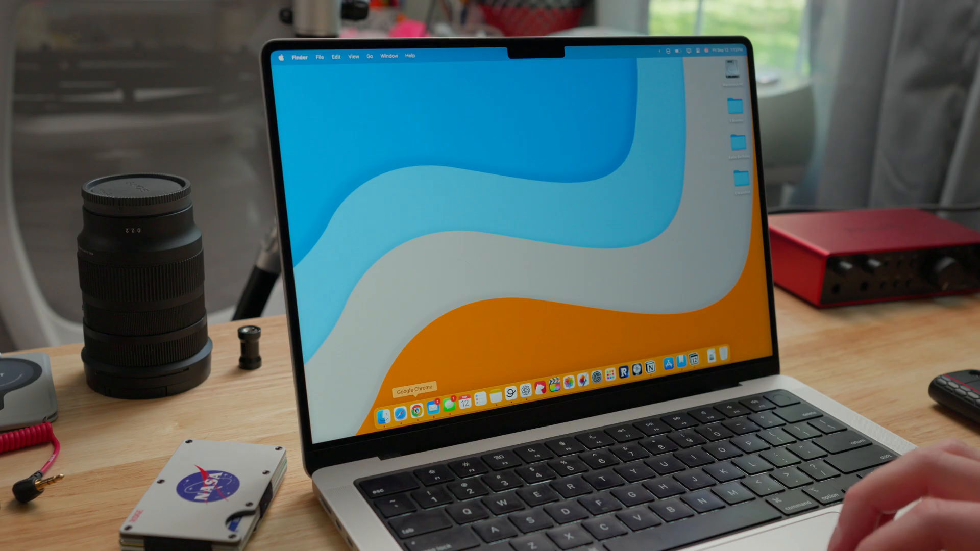
- Open BlackTwist from its Dock icon to show the draft post about chapters written
{"action": "right_click", "coordinate": [417, 409]}
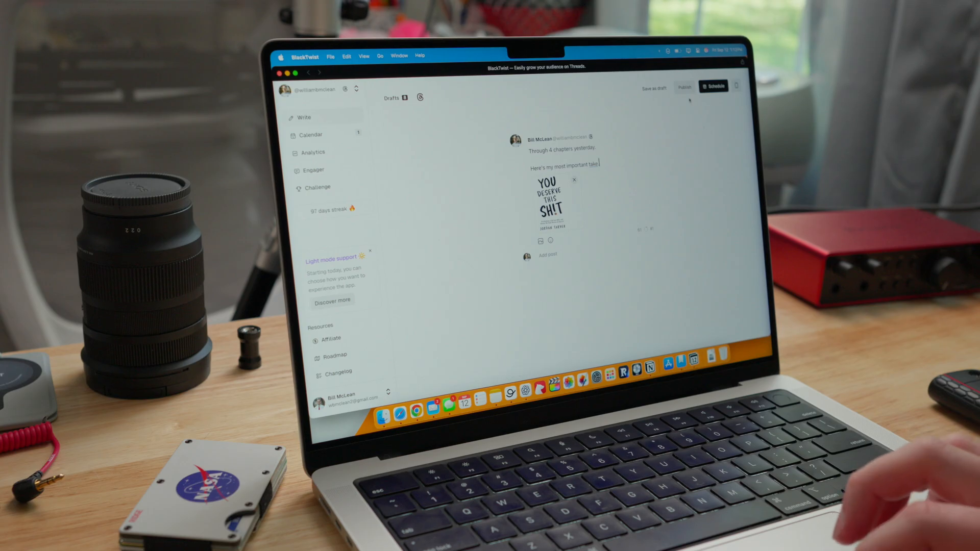
{"action": "left_click", "coordinate": [663, 87]}
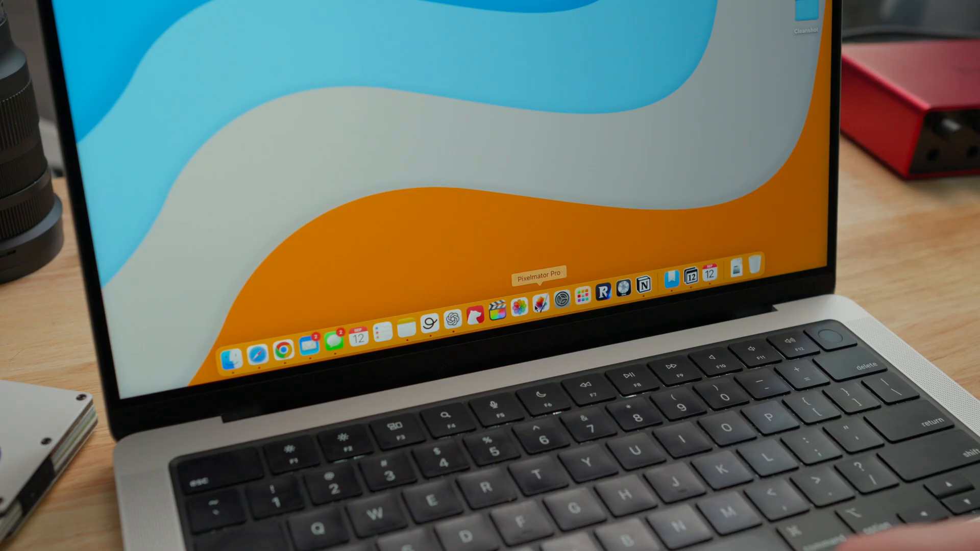
{"action": "mouse_move", "coordinate": [602, 294]}
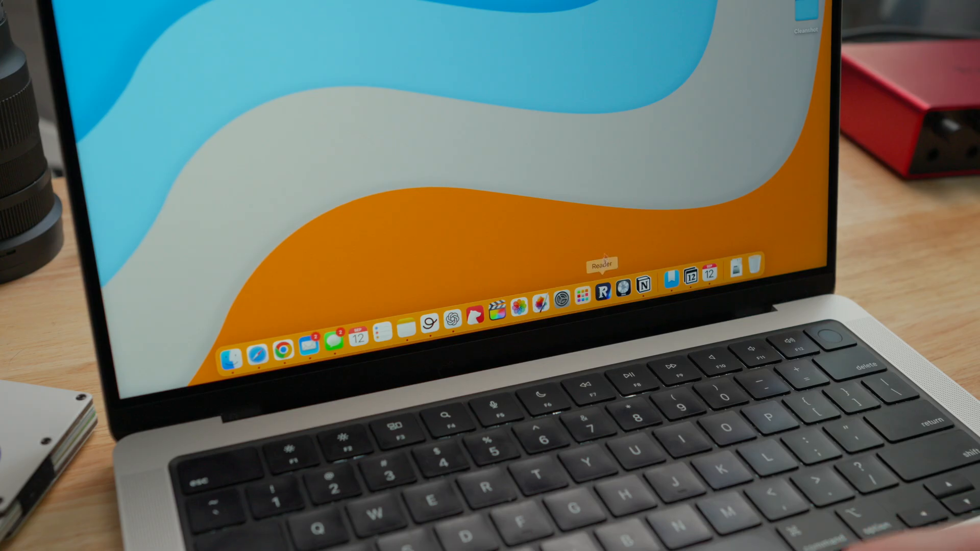
{"action": "mouse_move", "coordinate": [671, 282]}
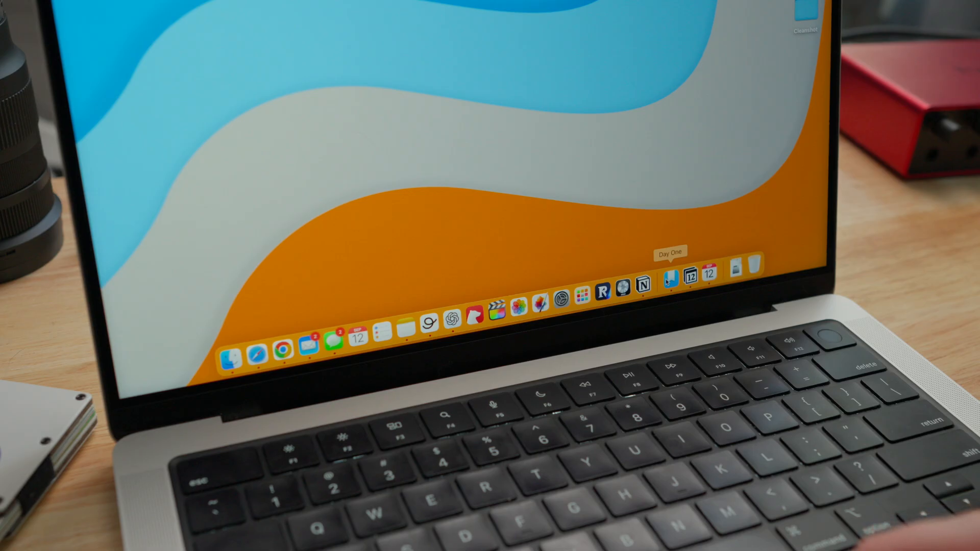
{"action": "mouse_move", "coordinate": [641, 280]}
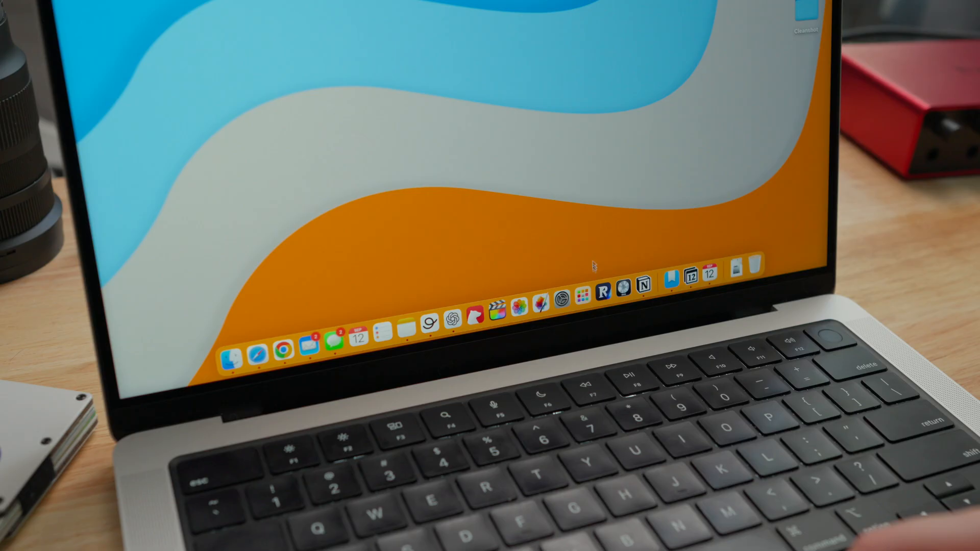
{"action": "mouse_move", "coordinate": [602, 293]}
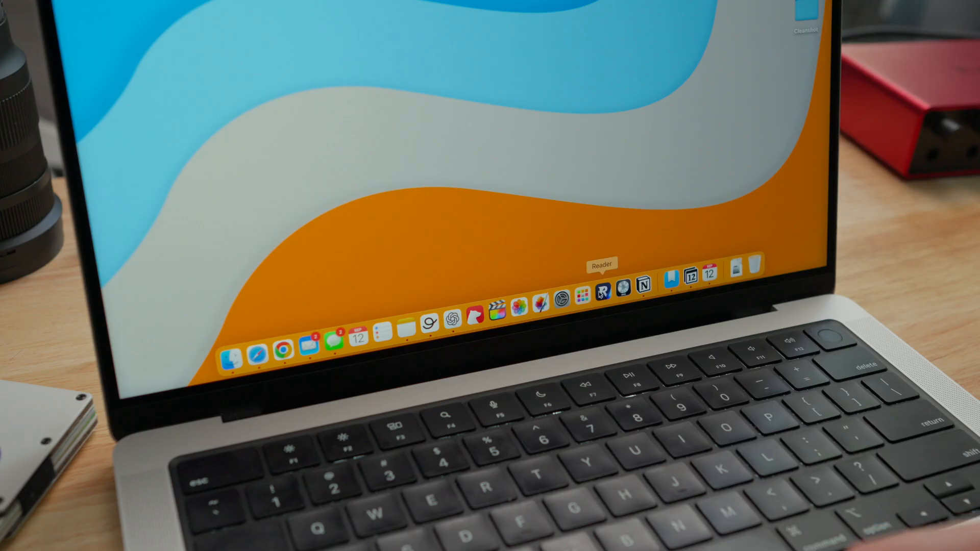
- Launch CleanMyMac from the Launchpad app grid to reach its Welcome back screen
{"action": "left_click", "coordinate": [601, 294]}
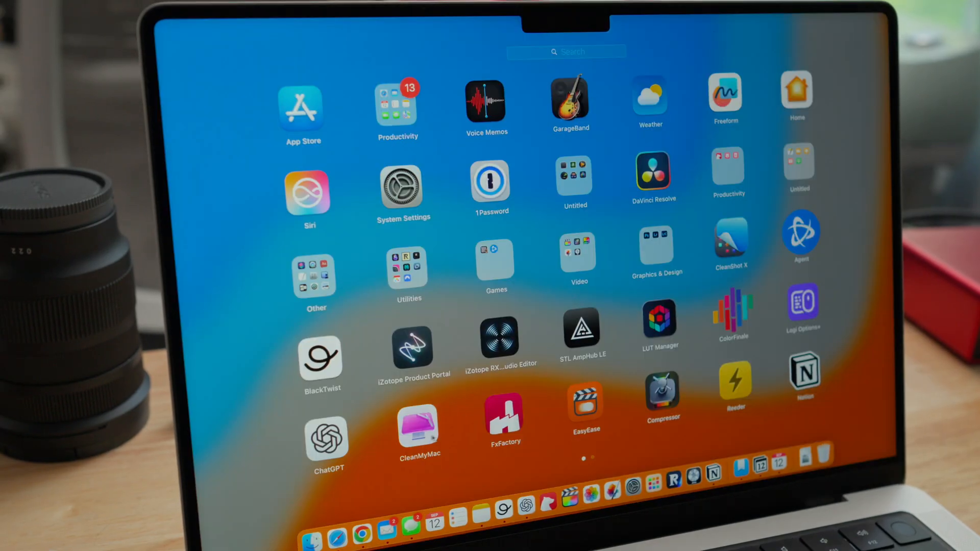
{"action": "key", "text": "escape"}
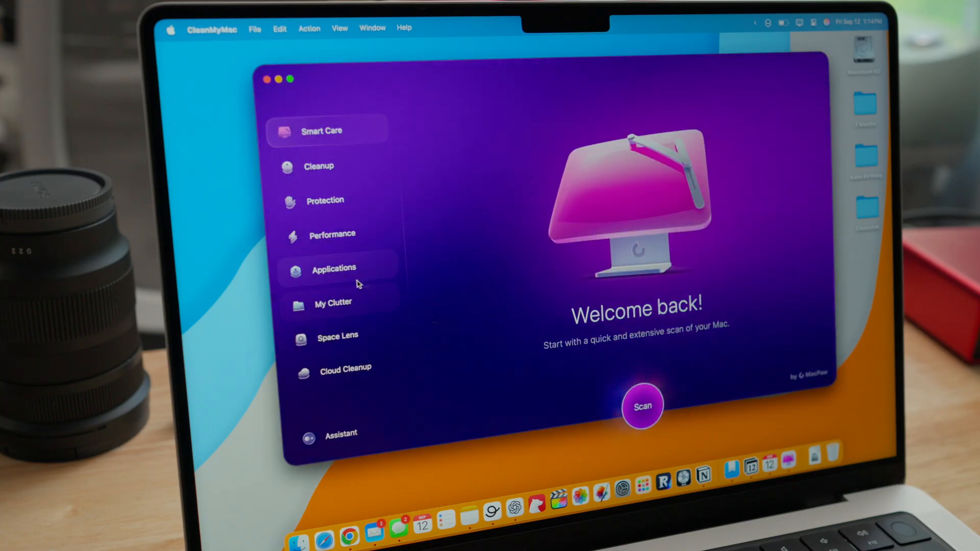
- Select Space Lens in the CleanMyMac sidebar to prepare scanning Macintosh HD
{"action": "left_click", "coordinate": [337, 336]}
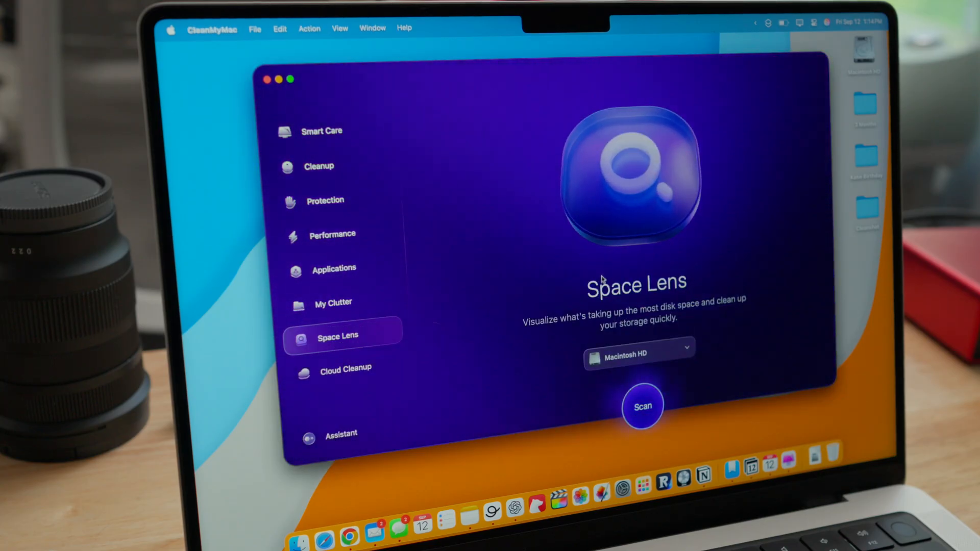
{"action": "mouse_move", "coordinate": [540, 370]}
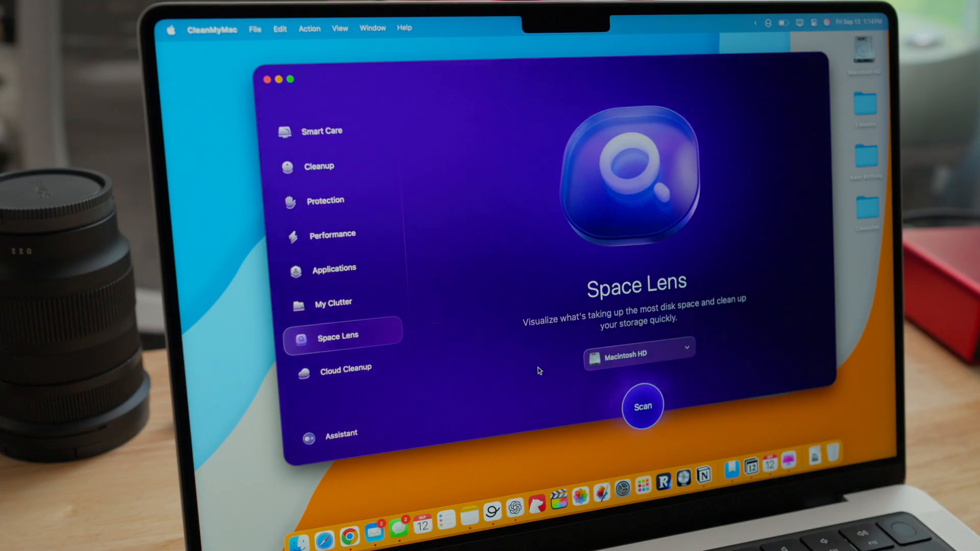